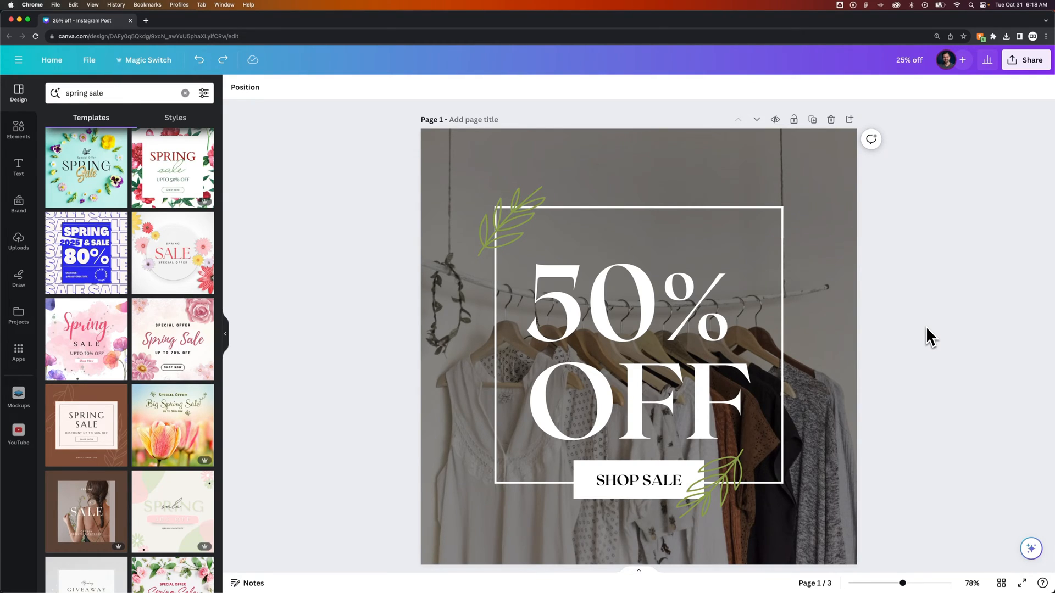
- Scroll down through the pages and finish typing the third page's title '70% Off'
scroll("down", 3)
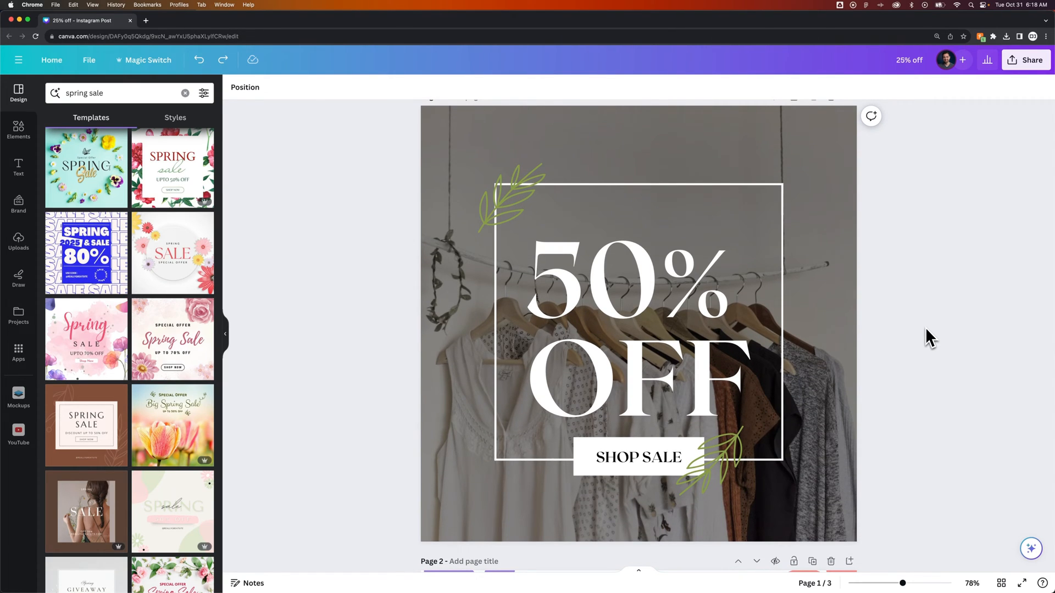
scroll("down", 3)
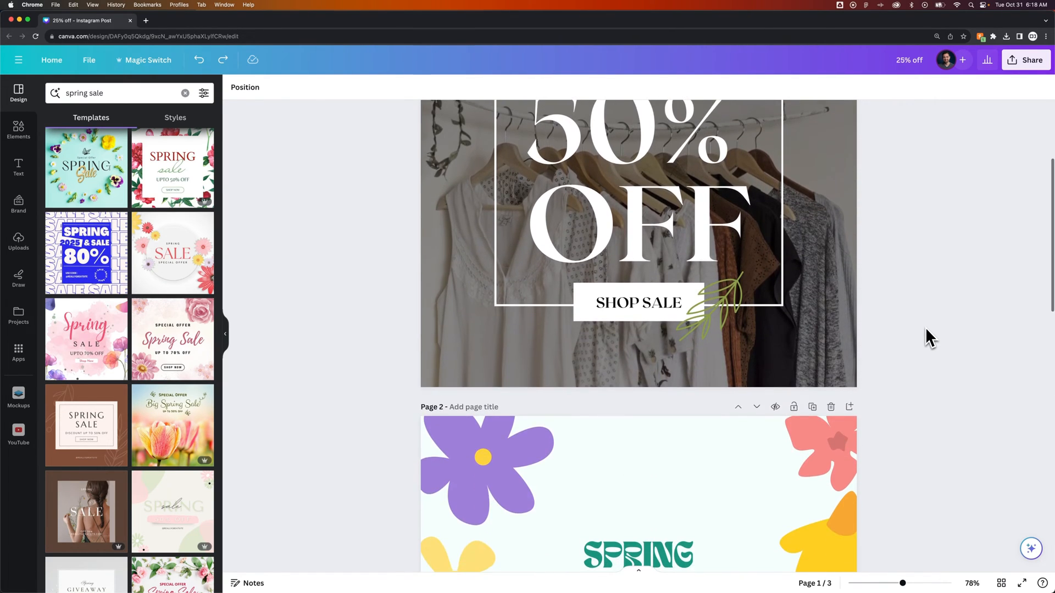
scroll("down", 3)
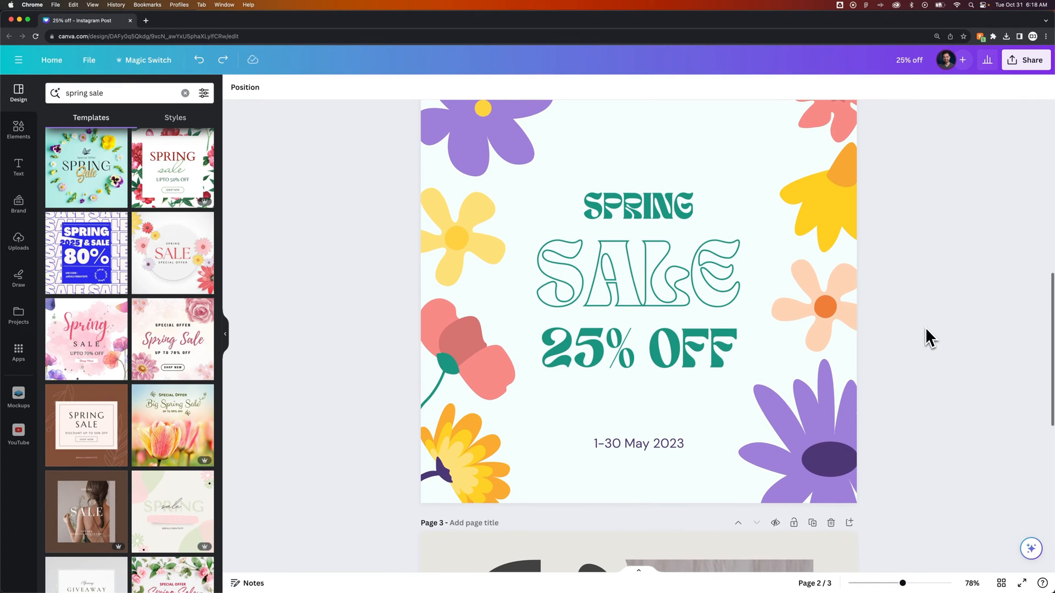
scroll("down", 3)
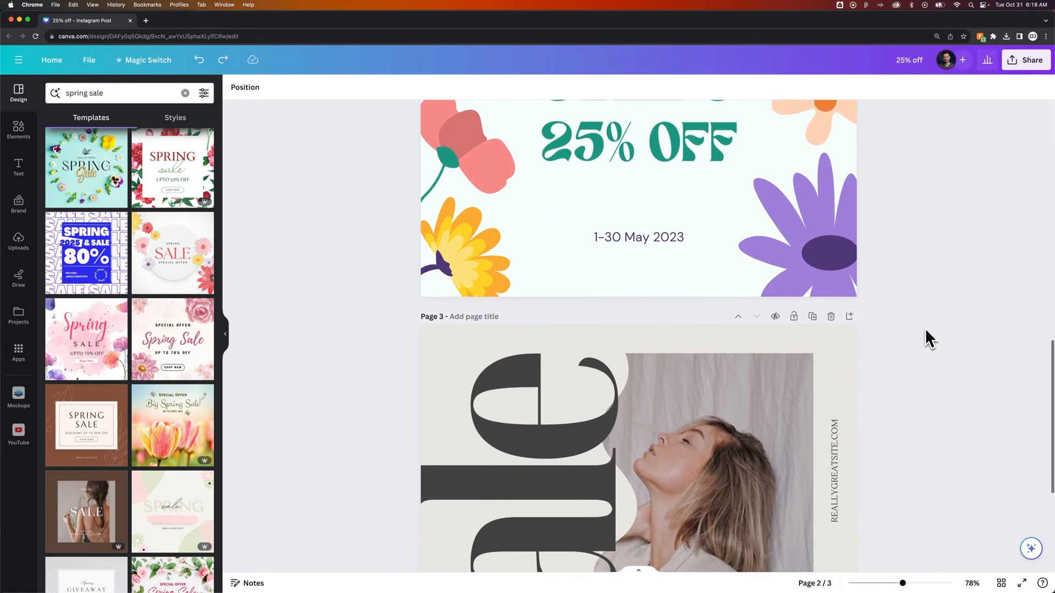
scroll("down", 3)
type("70")
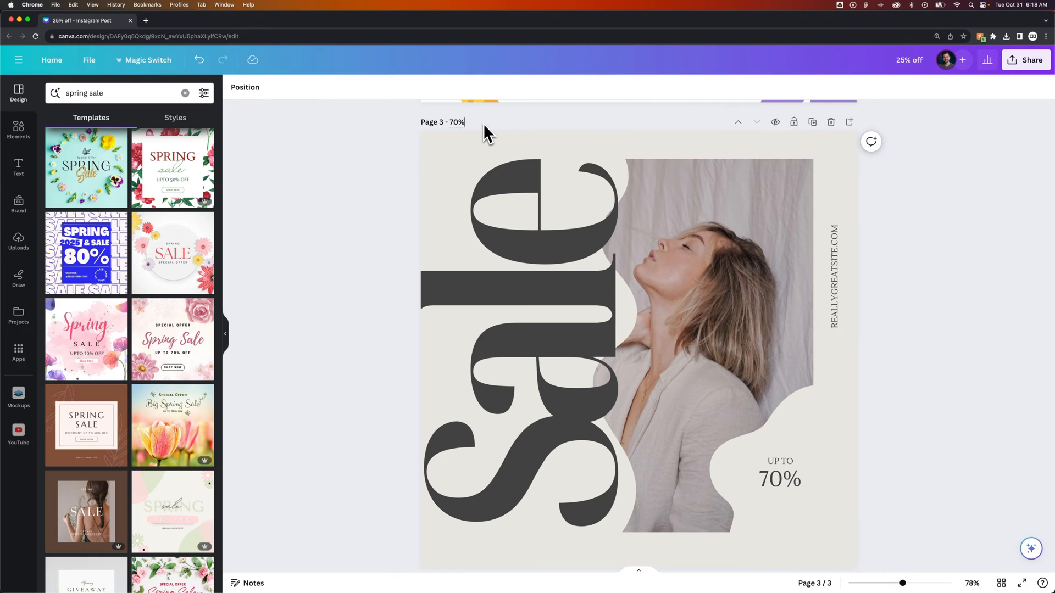
type("Off")
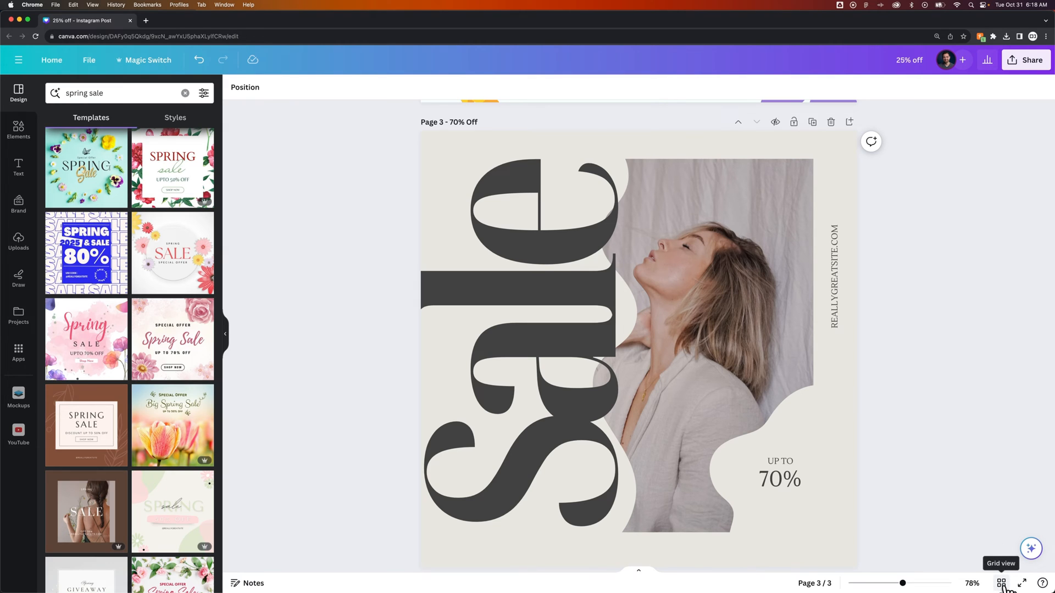
- Switch to grid view and select the '50% Off' page to show its options
left_click(1000, 583)
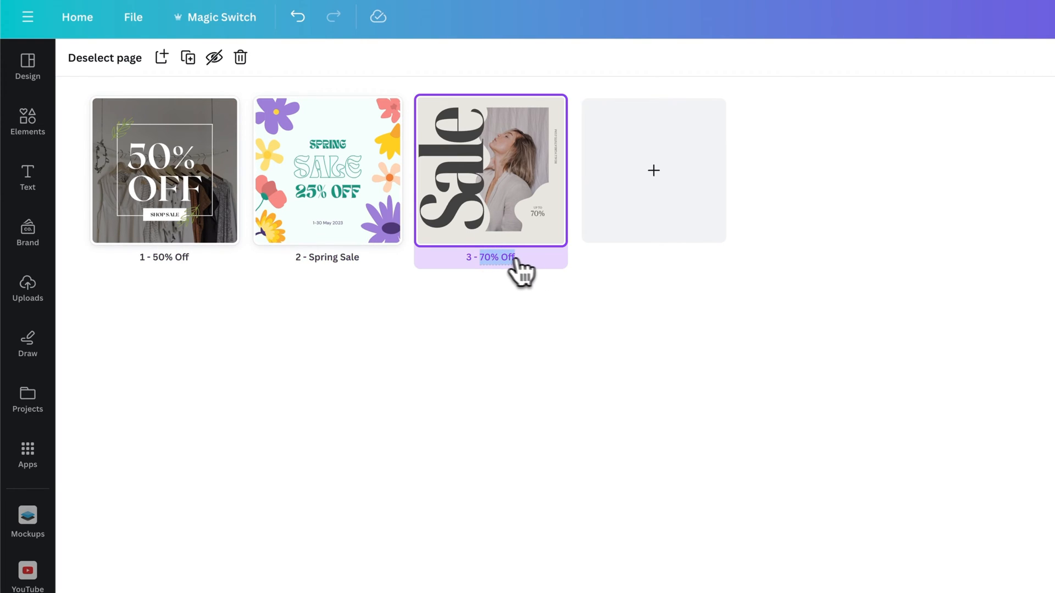
left_click(164, 170)
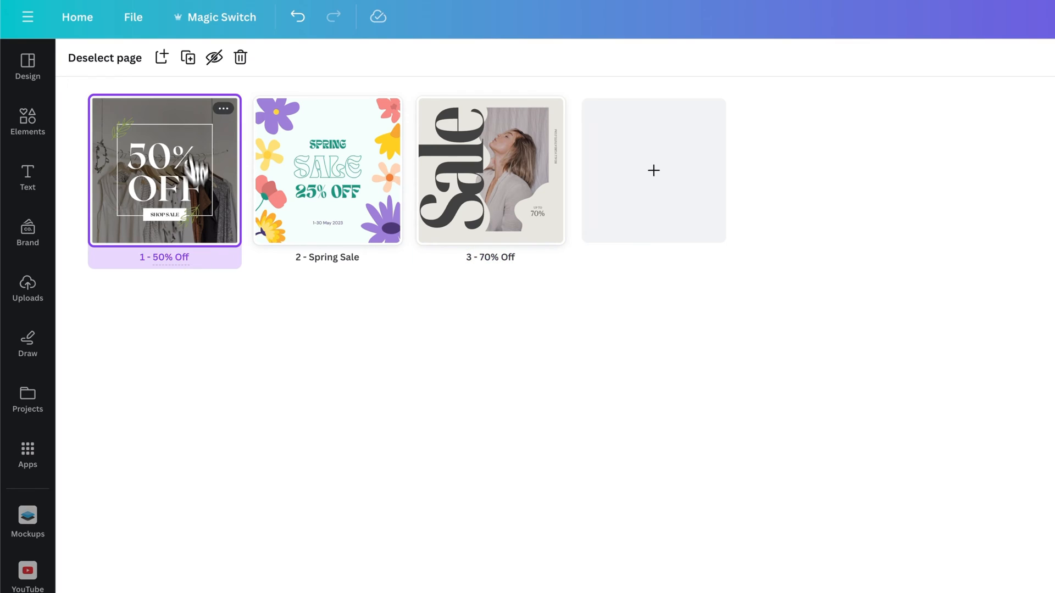
left_click(223, 108)
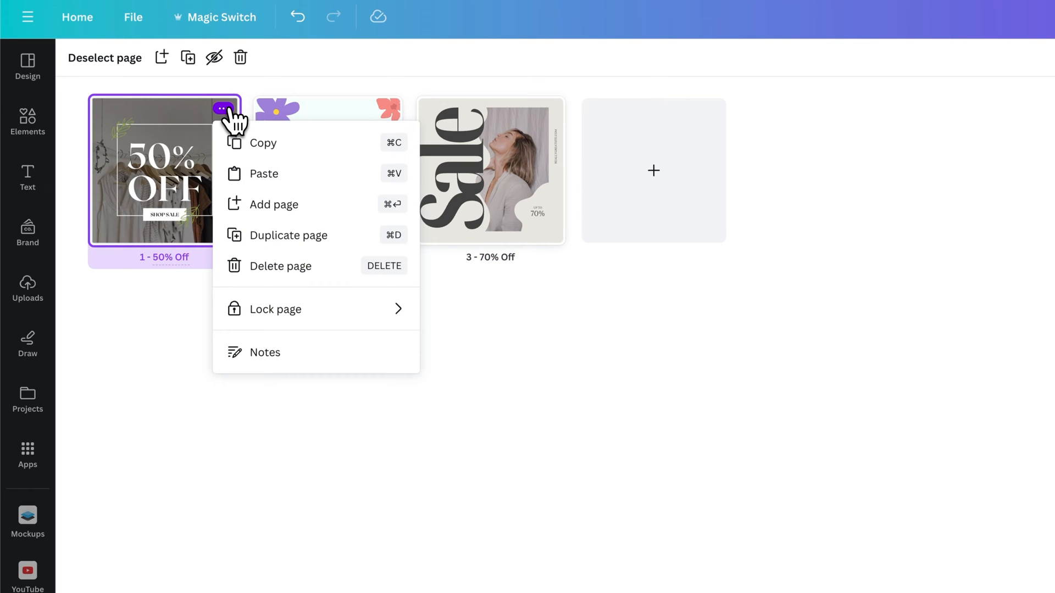
mouse_move(291, 351)
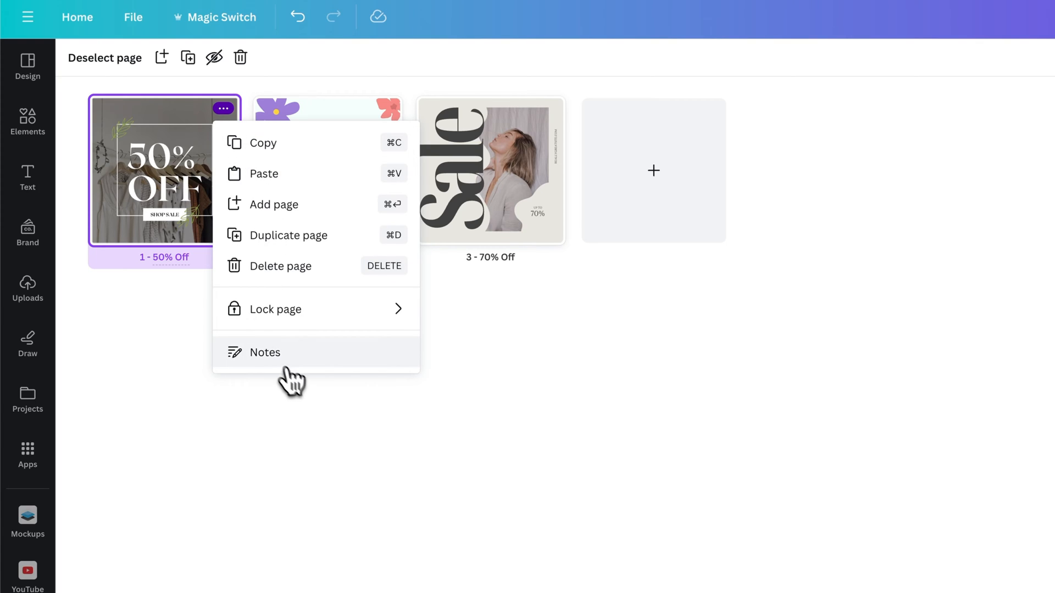
mouse_move(272, 361)
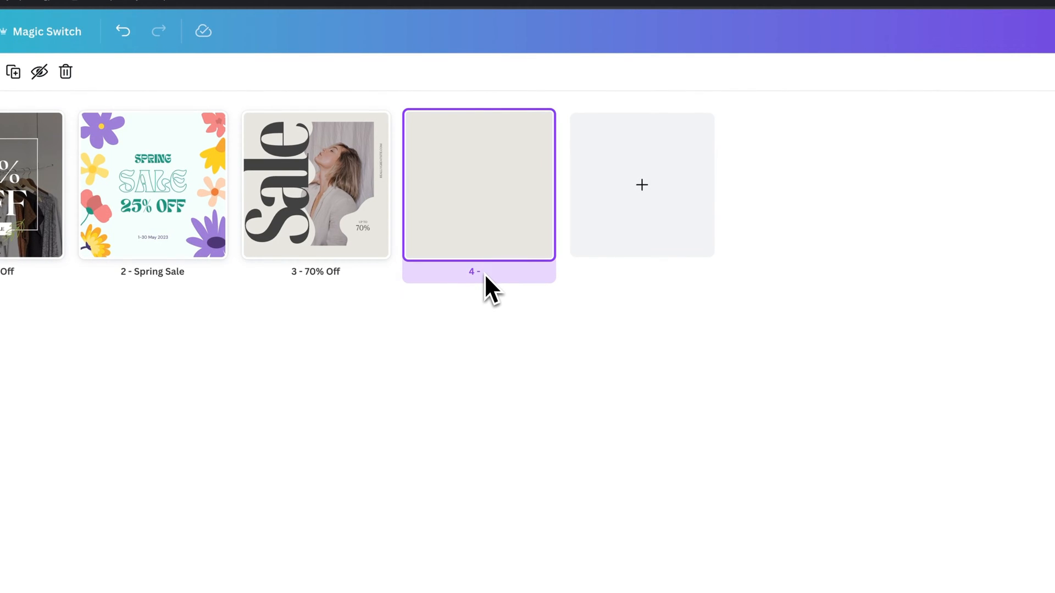
- Type 'Blank' as the fourth page's title, followed by the text 'Page'
type("Blank")
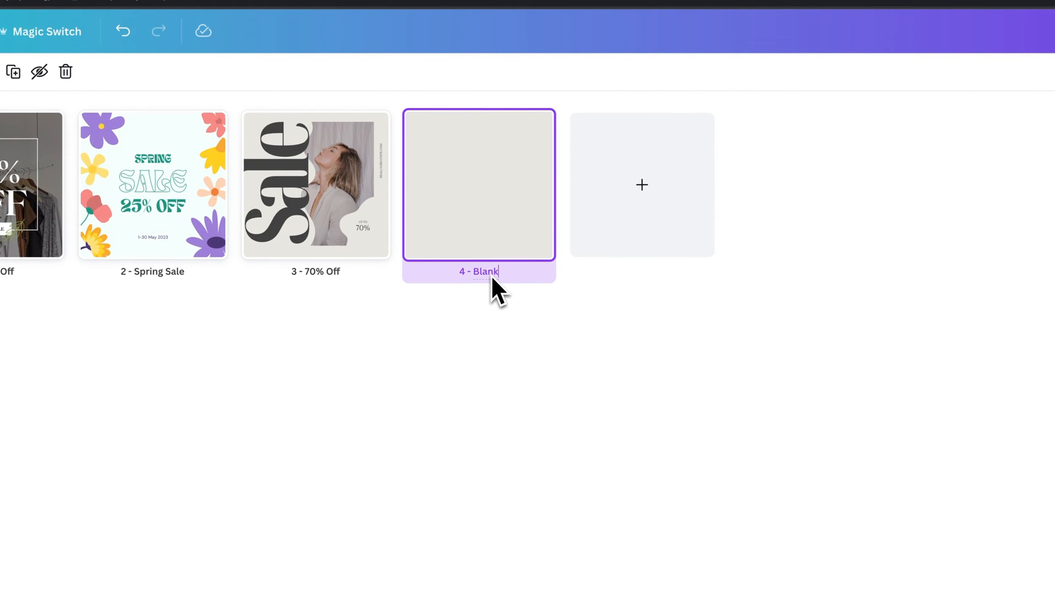
type("Page")
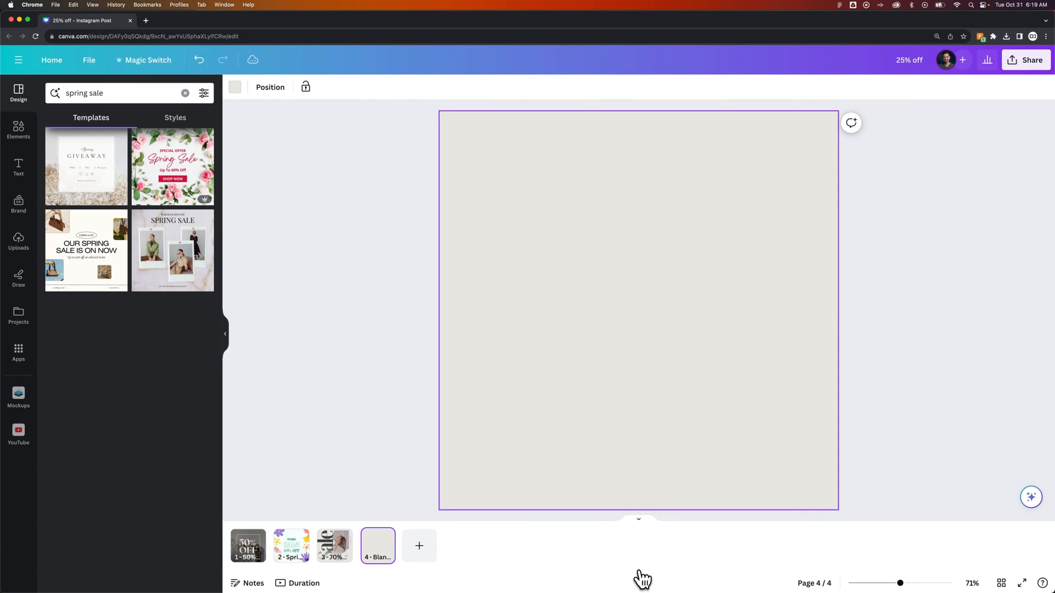
mouse_move(248, 545)
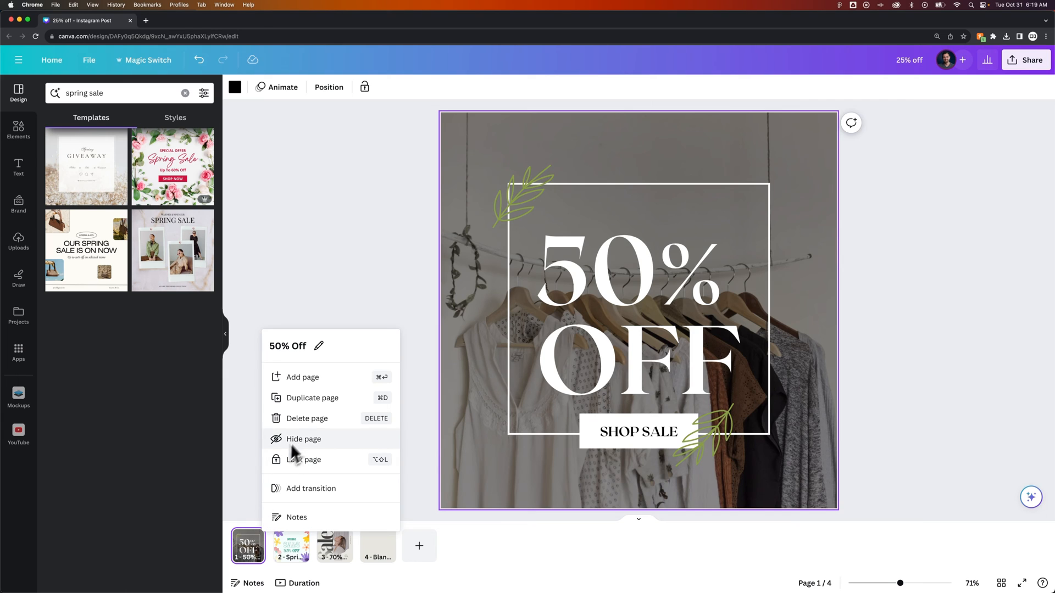
mouse_move(323, 424)
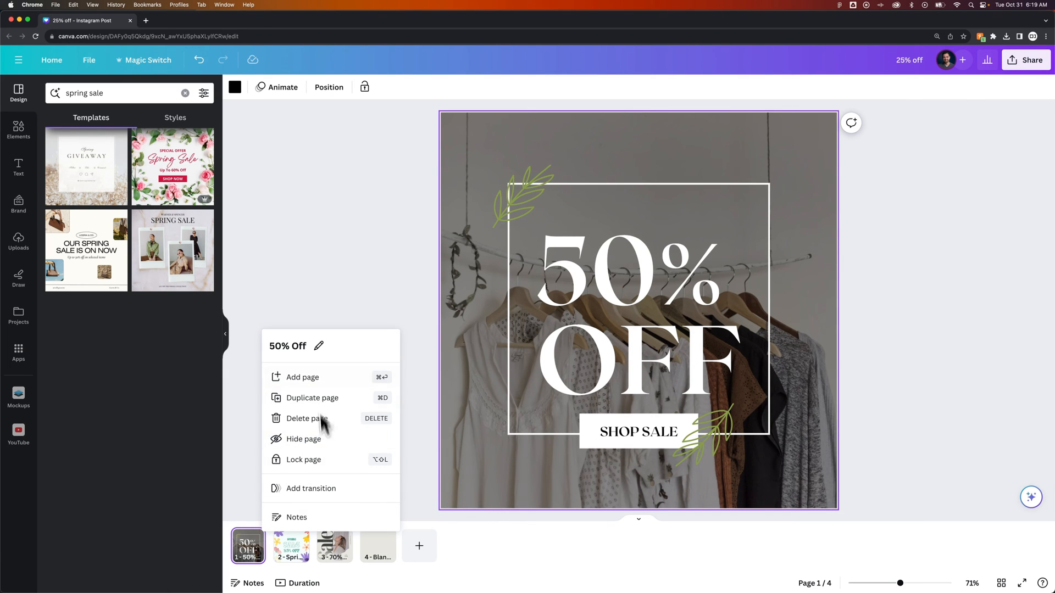